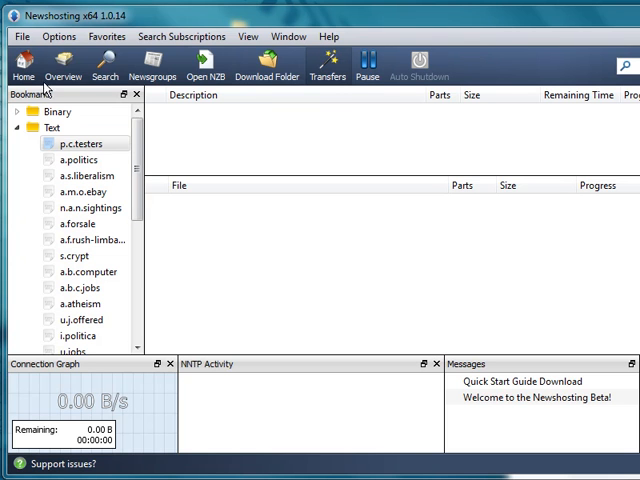
mouse_move(256, 124)
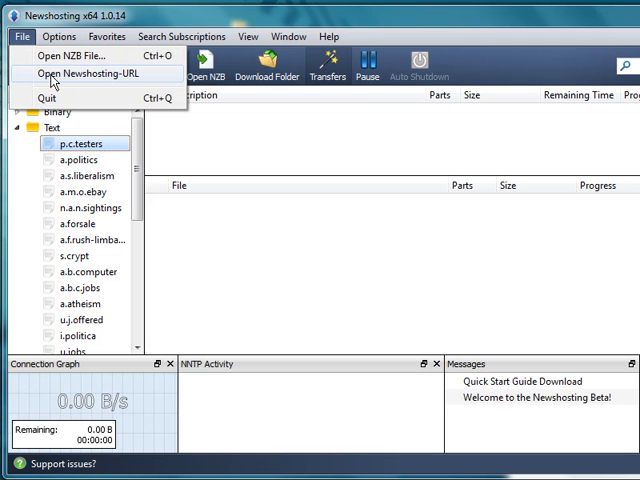
- Bring up the Settings dialog from the File > Options menu, starting on the login details
left_click(58, 36)
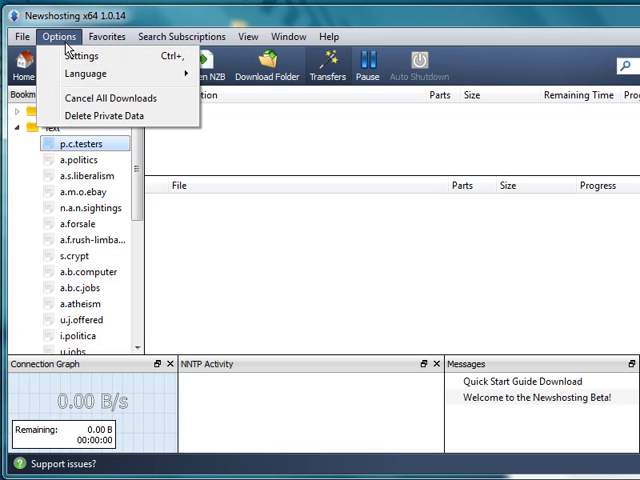
left_click(80, 56)
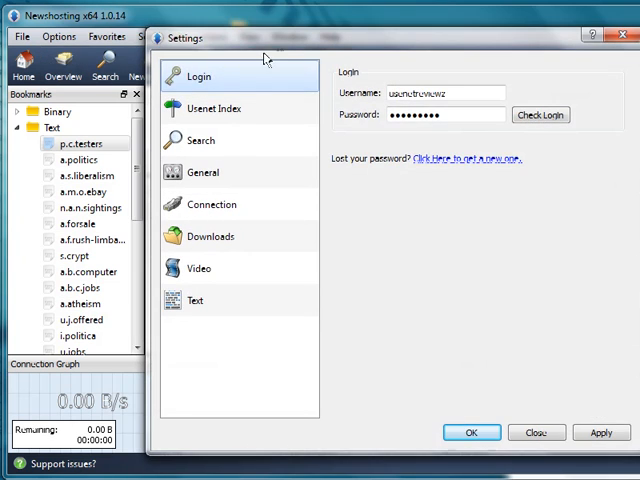
- Enable Binsearch.info and nfonews.com as Usenet Index search providers and apply the change
left_click(214, 108)
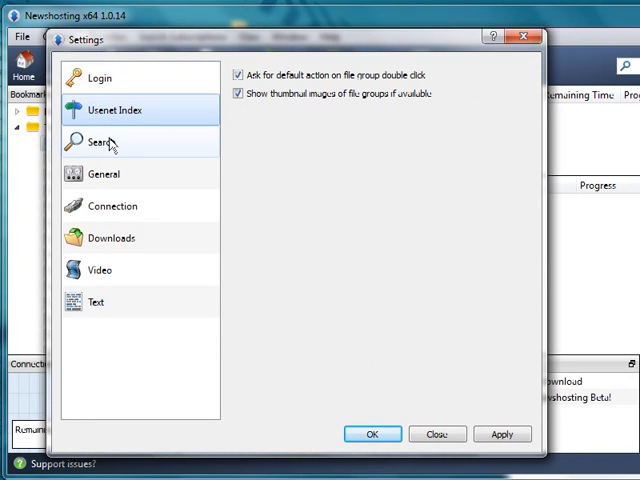
left_click(98, 140)
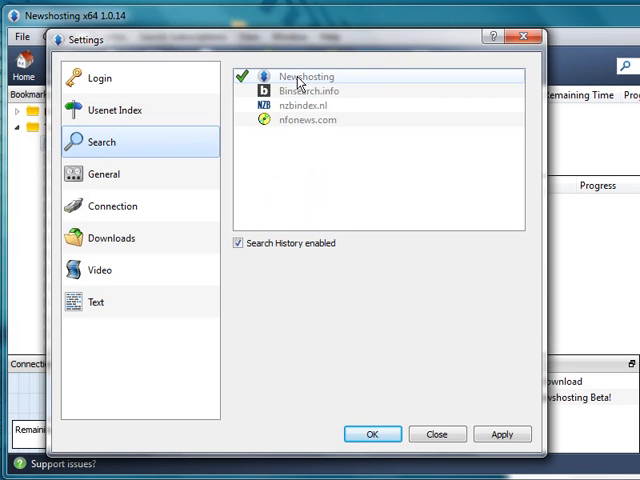
left_click(308, 90)
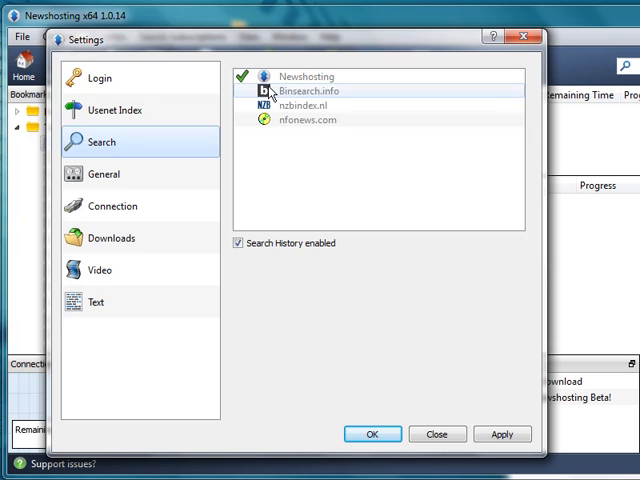
left_click(316, 92)
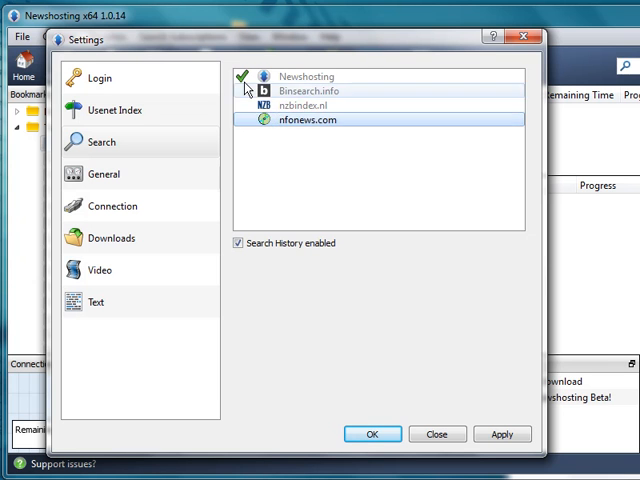
left_click(306, 76)
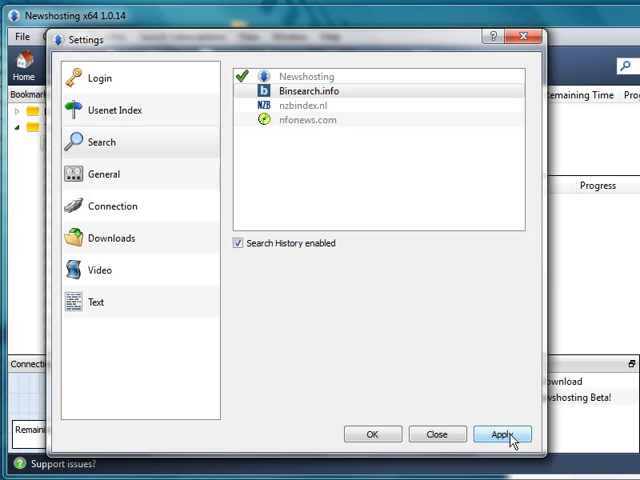
left_click(104, 174)
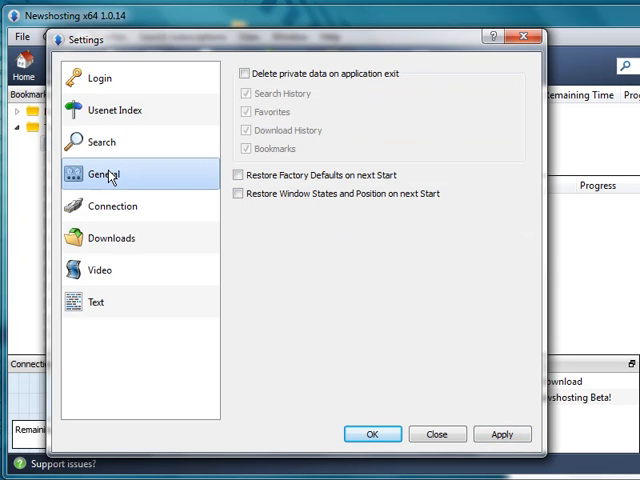
mouse_move(110, 212)
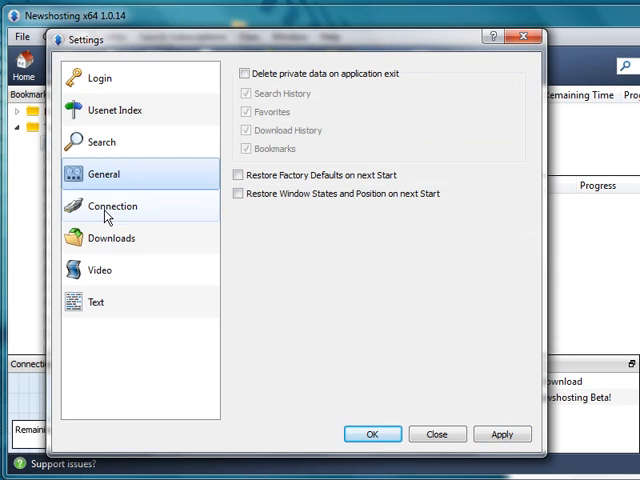
- Review the Connection and Downloads settings pages, then close the Settings dialog
left_click(112, 206)
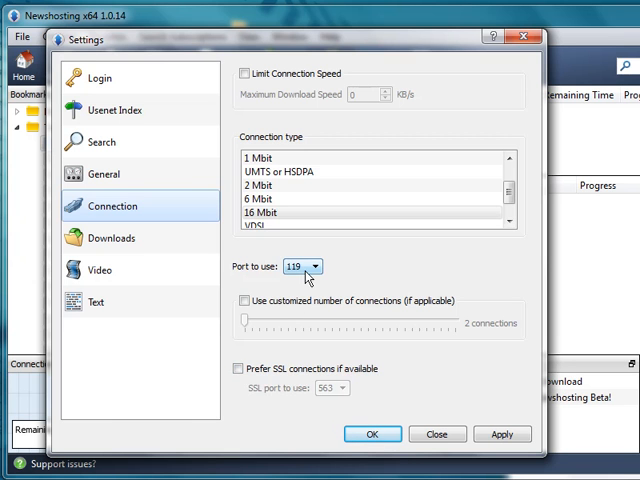
left_click(112, 238)
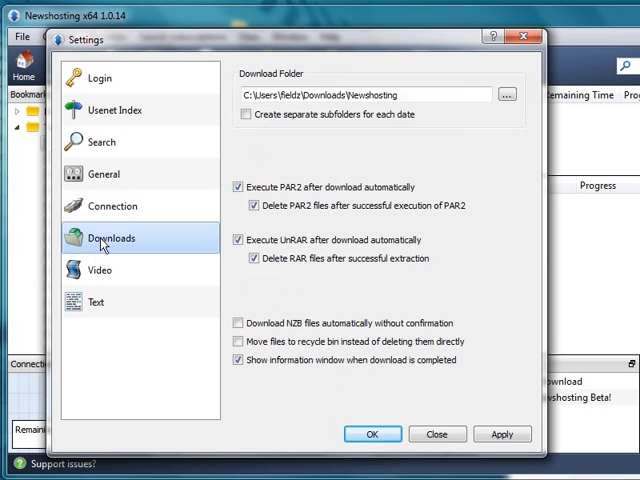
left_click(100, 268)
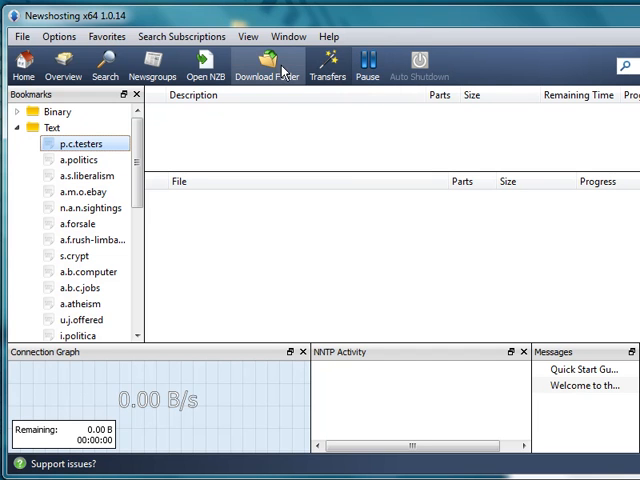
mouse_move(152, 64)
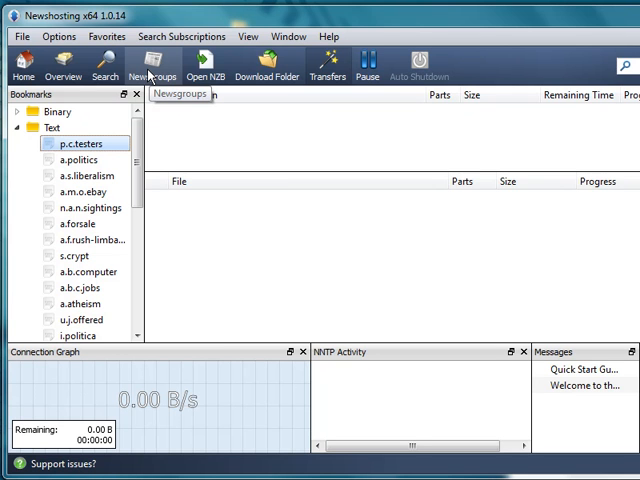
- Browse the newsgroup list showing binary groups such as alt.binaries.boneless
left_click(152, 68)
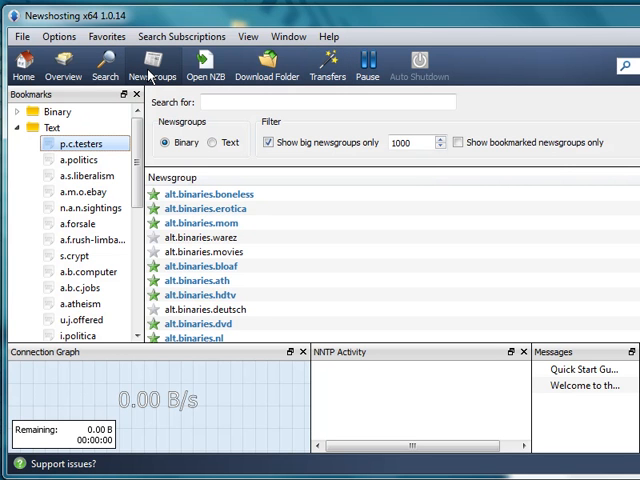
mouse_move(104, 64)
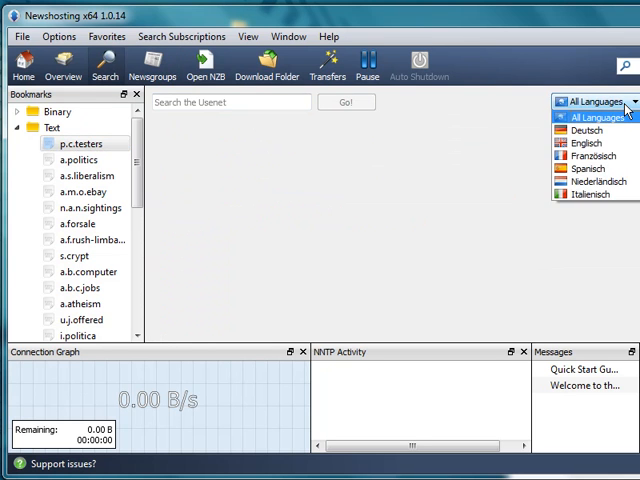
left_click(596, 116)
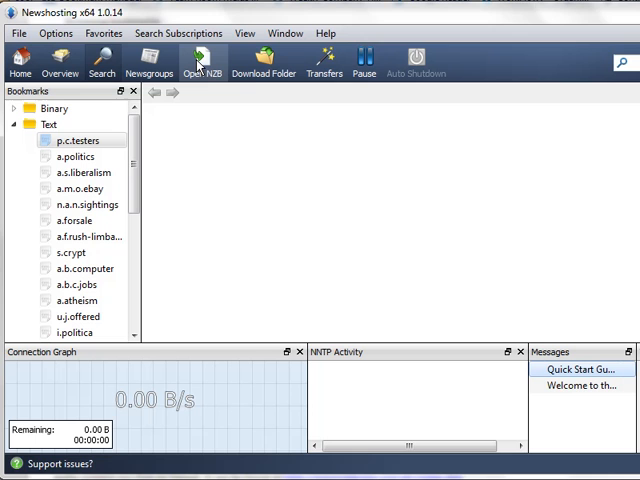
mouse_move(204, 62)
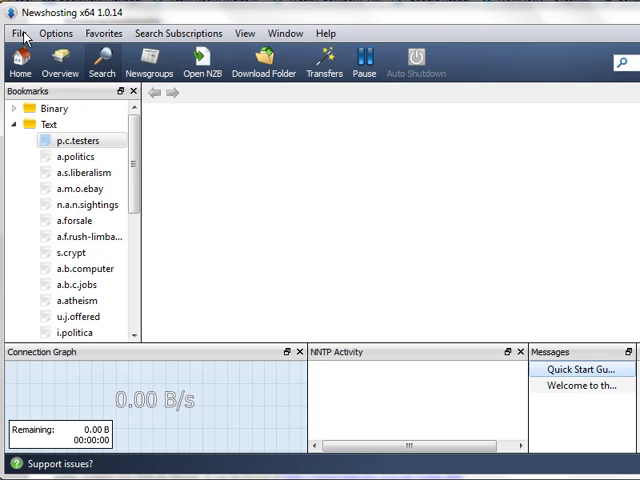
- Bring up the Options menu and dismiss it without choosing anything
left_click(56, 32)
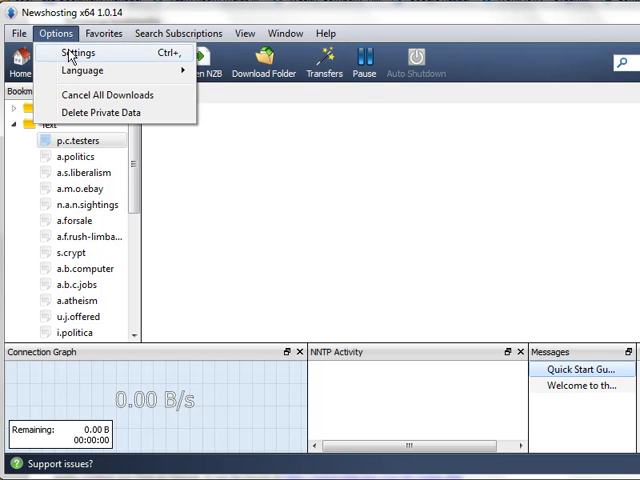
left_click(76, 52)
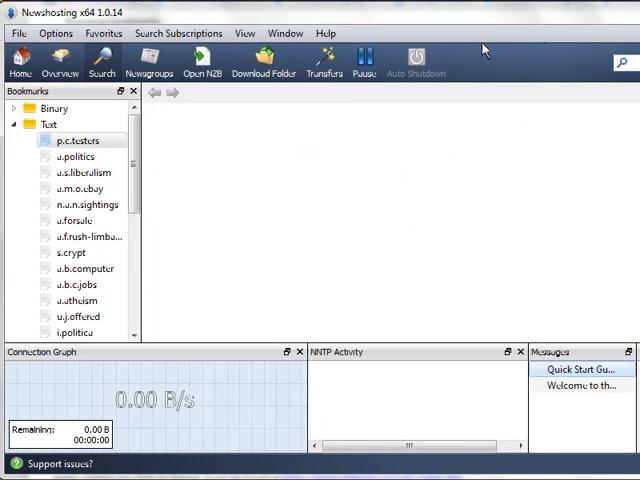
mouse_move(264, 60)
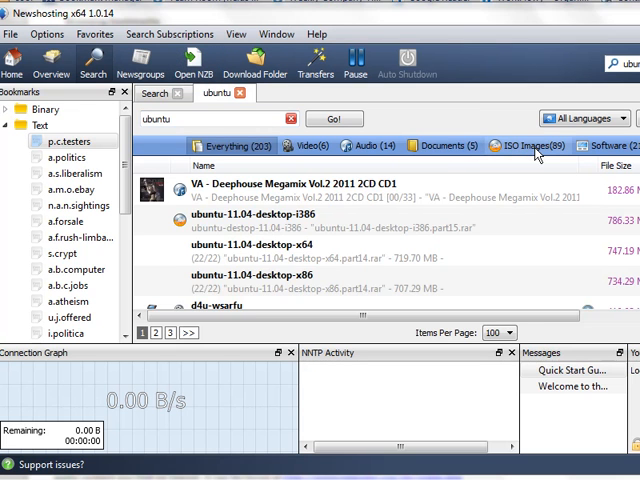
- Narrow the ubuntu results to ISO Images and confirm downloading ubuntu-11.04-desktop-i386
left_click(438, 146)
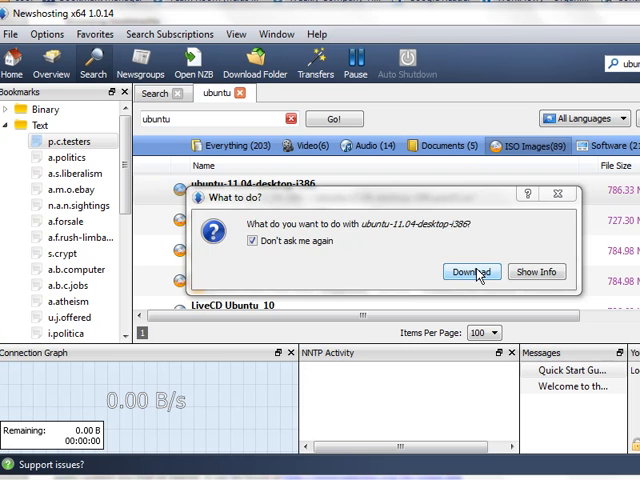
left_click(472, 272)
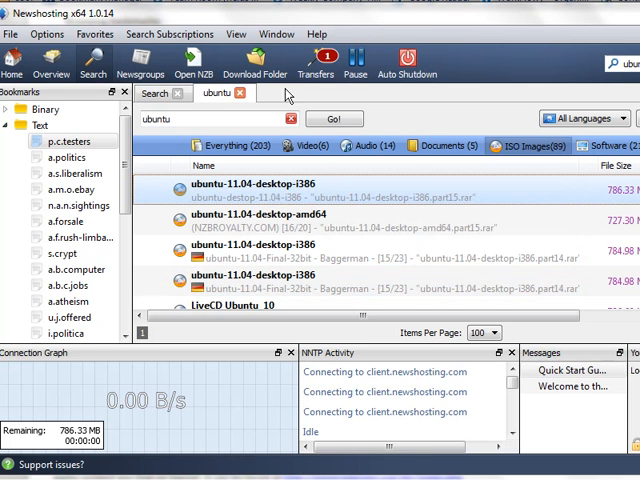